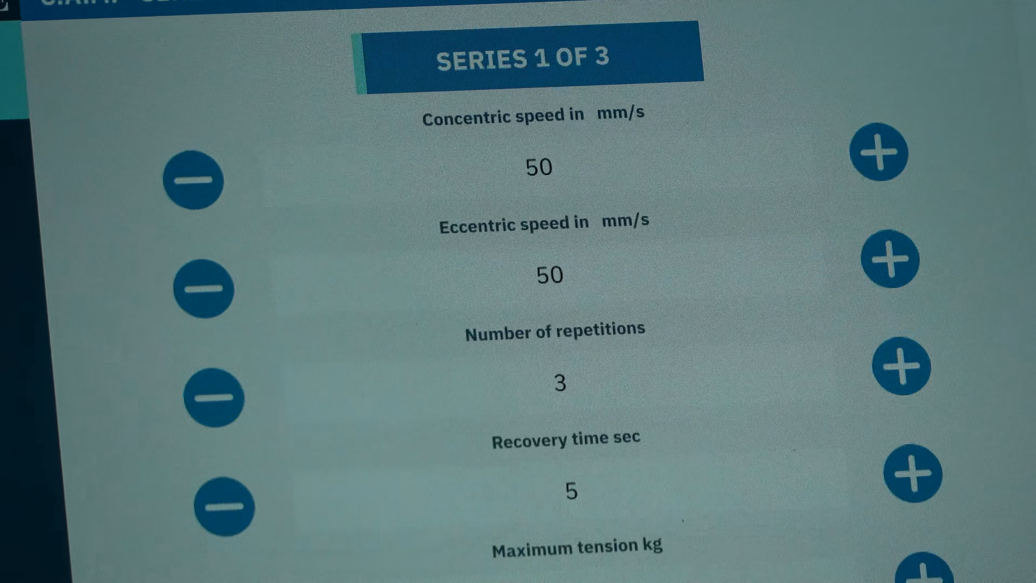
scroll("down", 3)
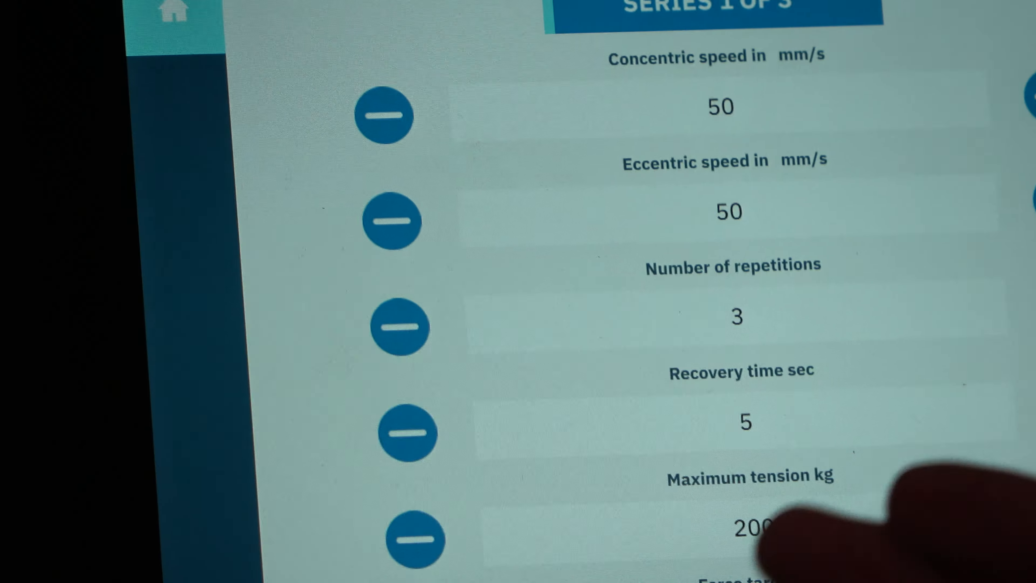
scroll("down", 3)
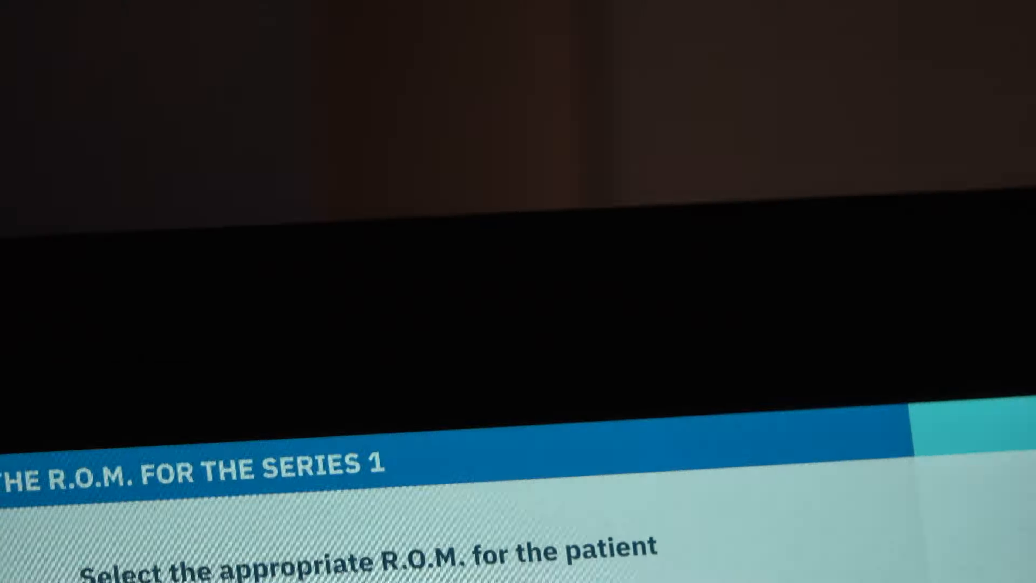
scroll("down", 3)
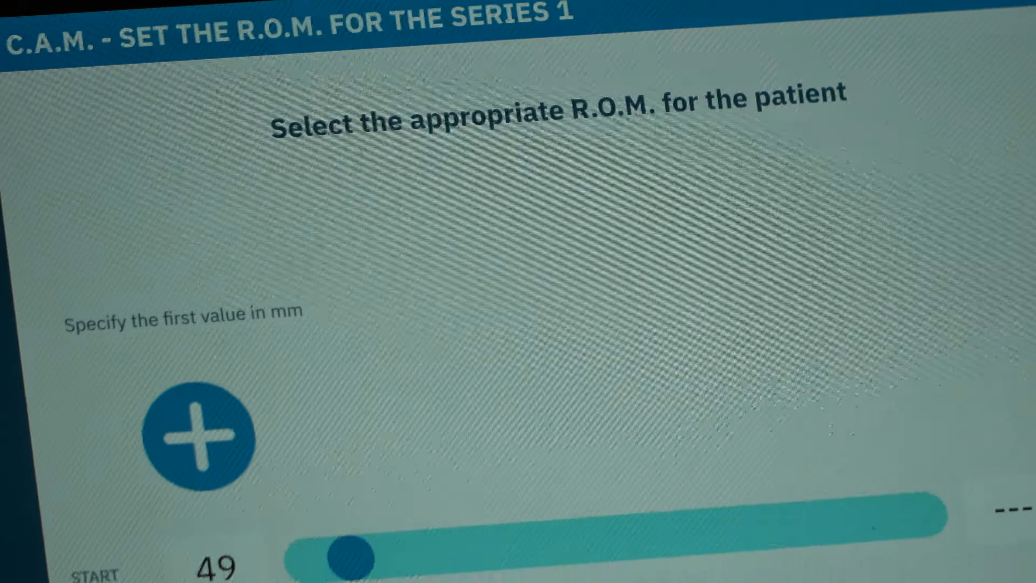